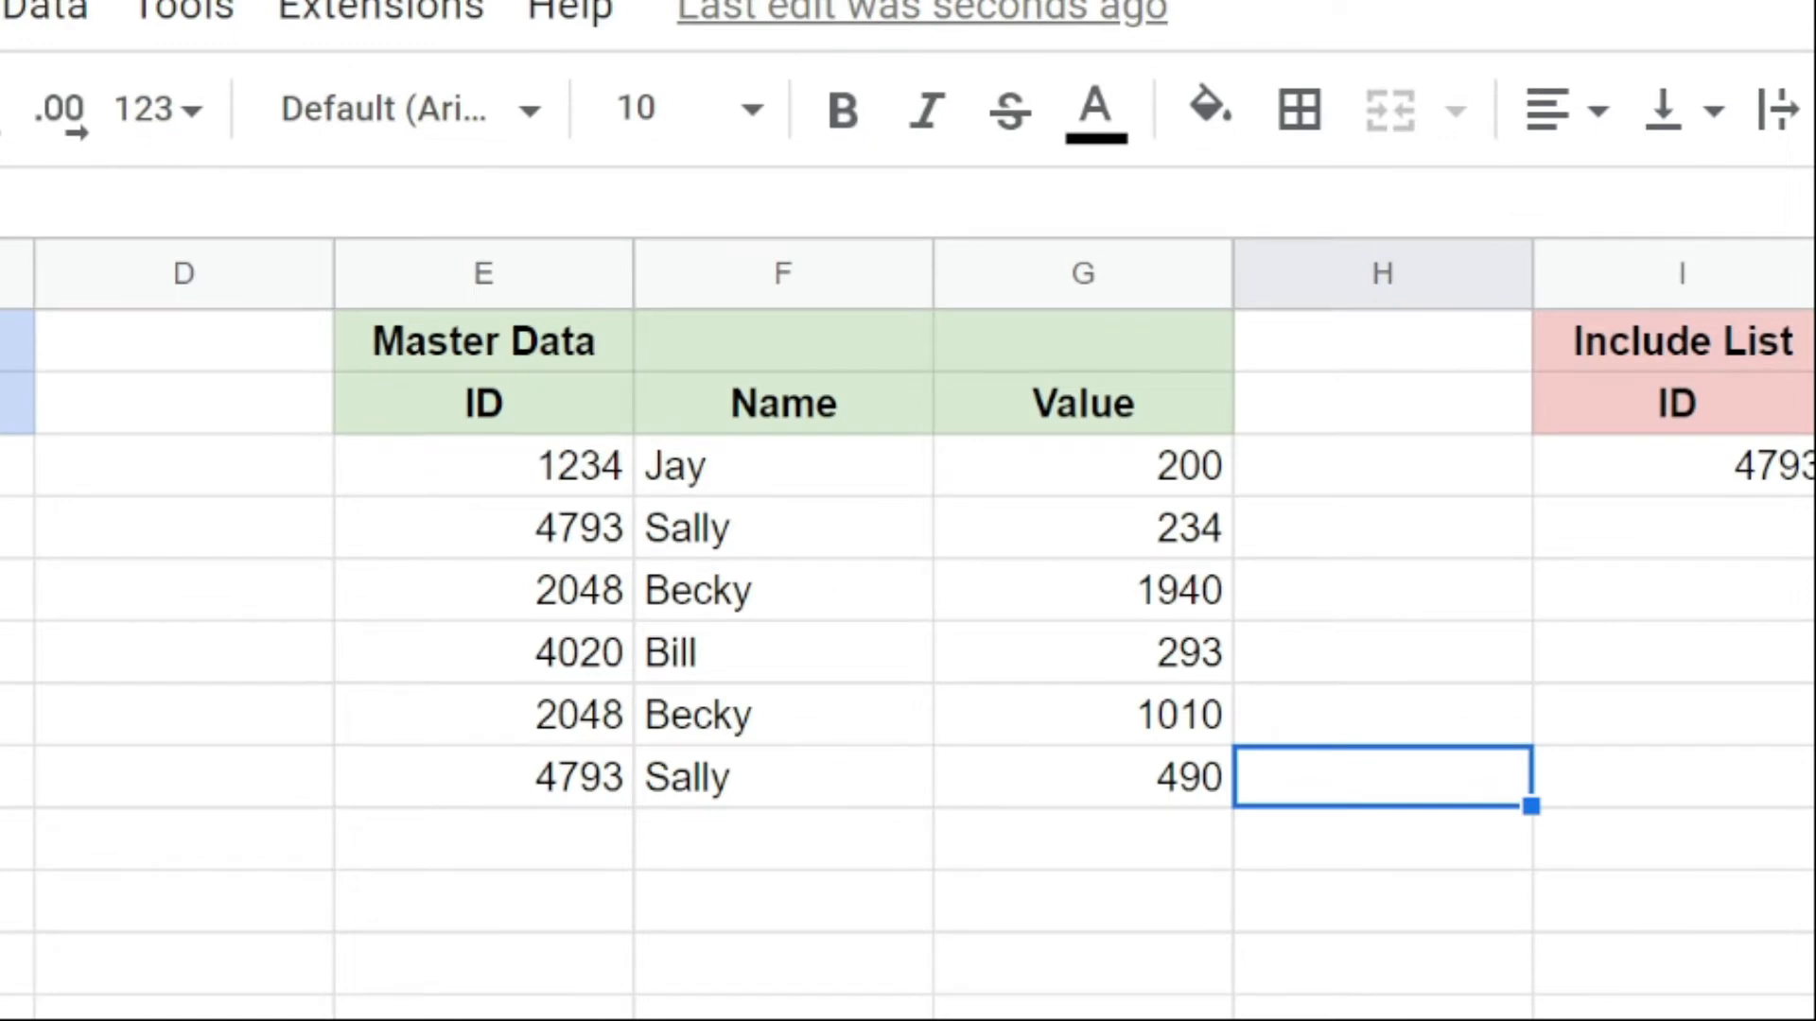
# - Scroll across the sheet to view the Master Data and Include List columns
pyautogui.hscroll(3)
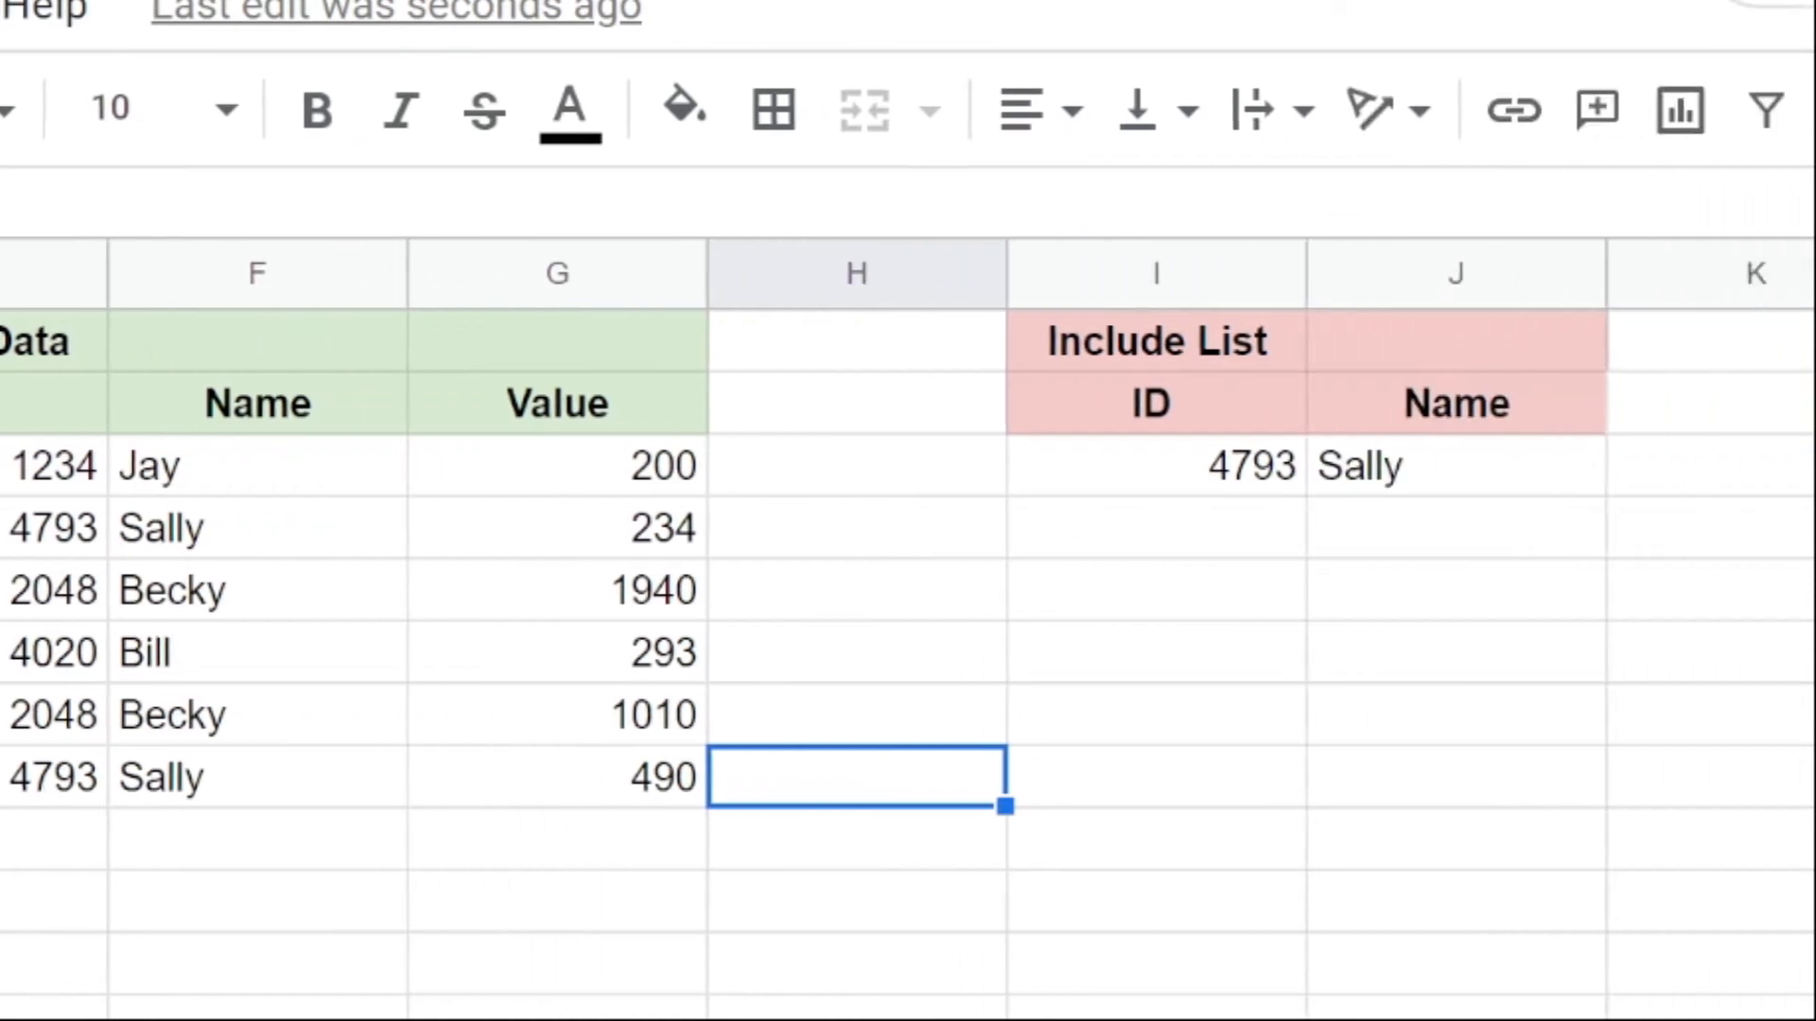
pyautogui.hscroll(3)
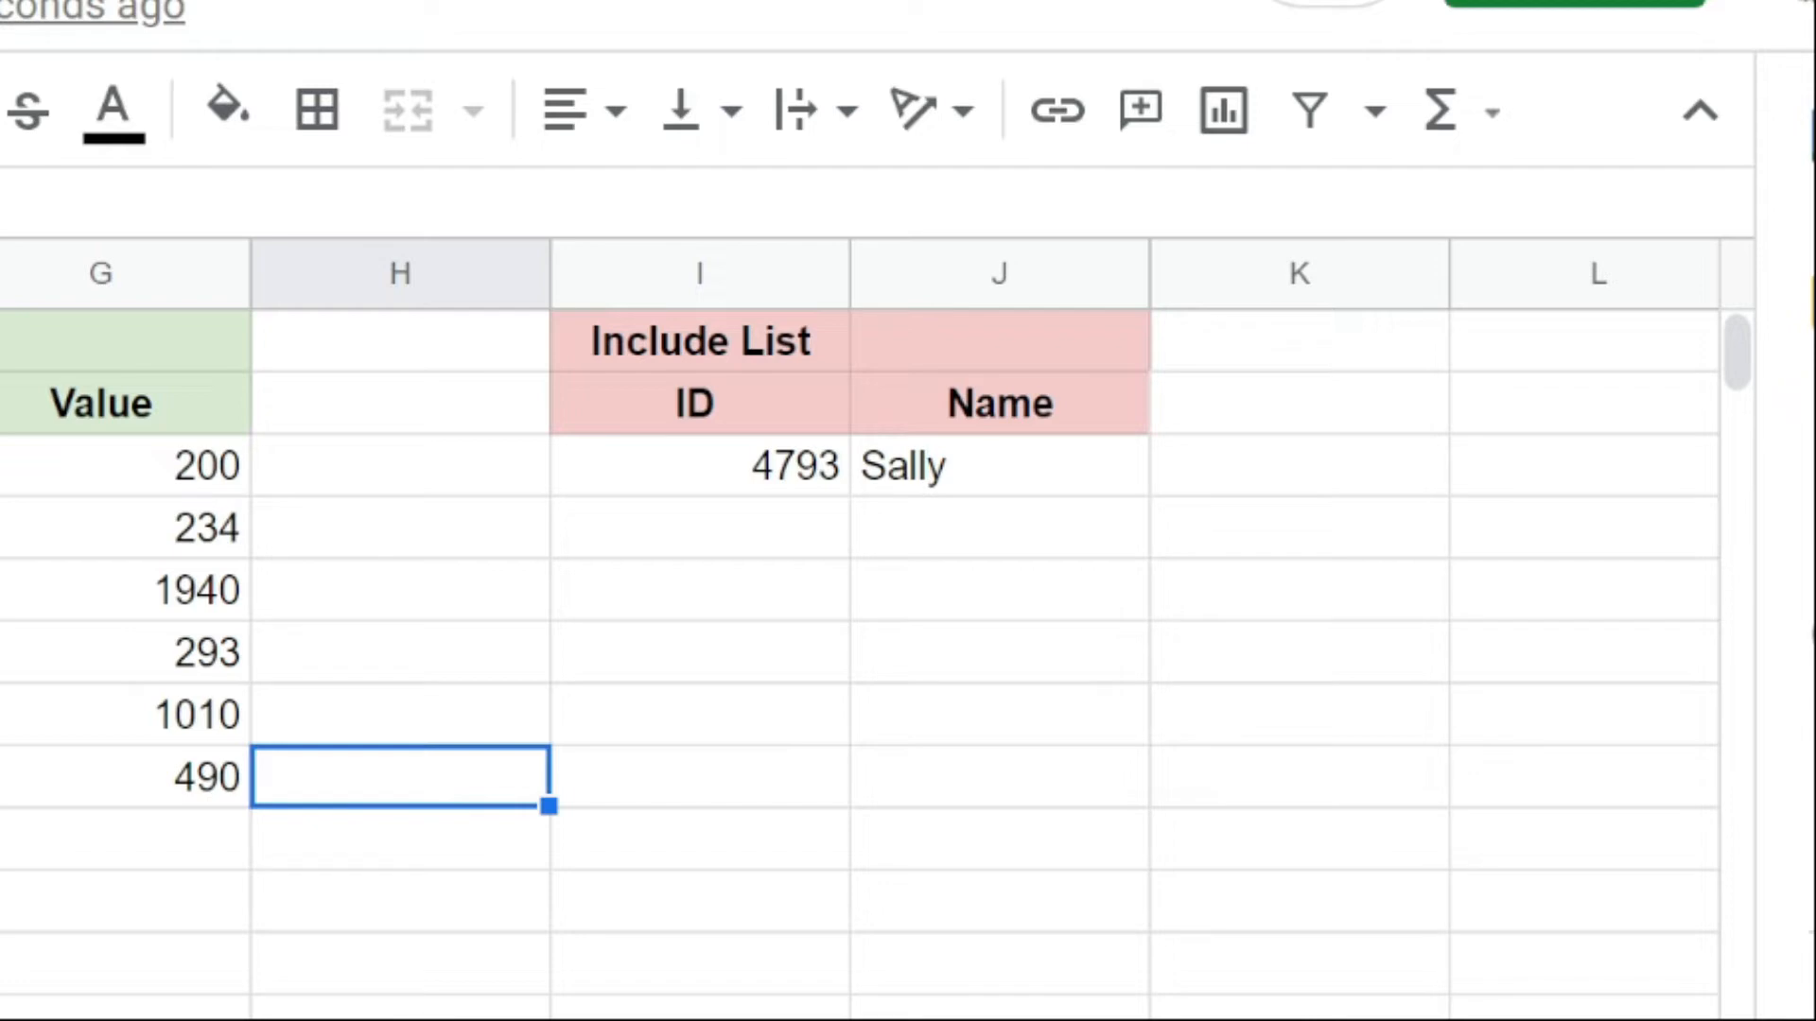
pyautogui.hscroll(-3)
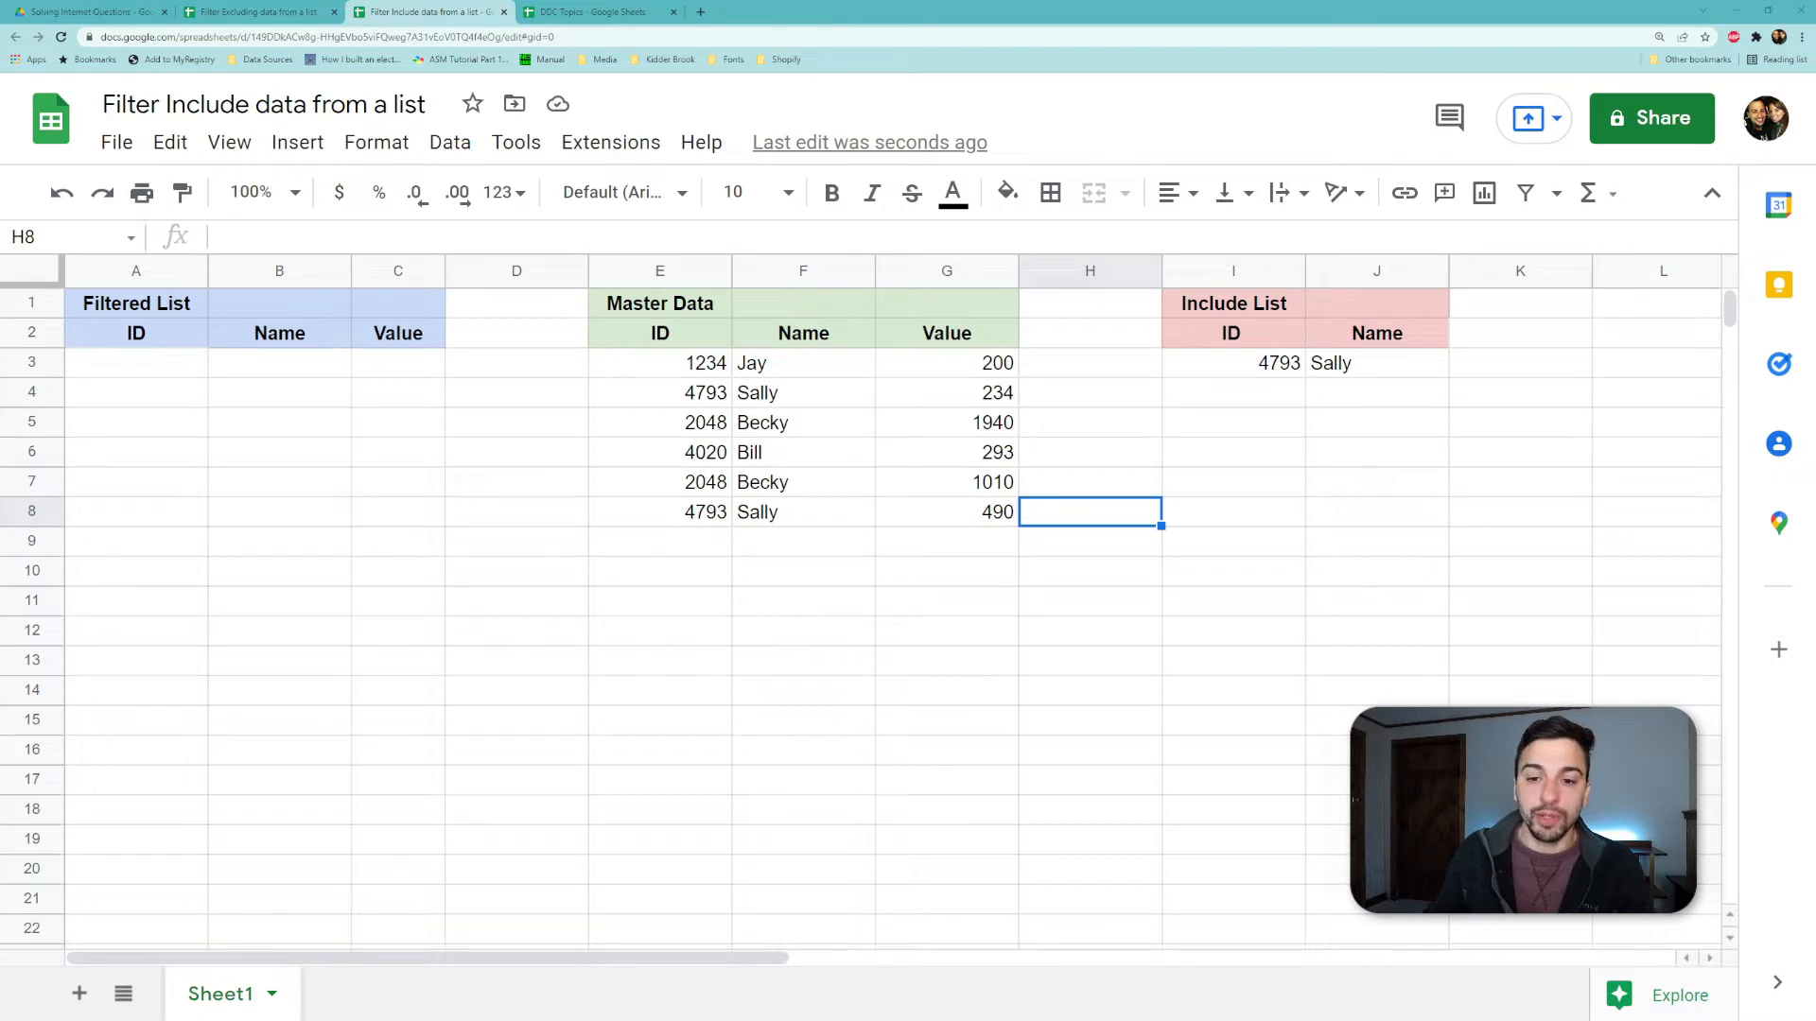
pyautogui.moveTo(139, 367)
pyautogui.write('=filter(E3:G,match(E3:E,I3:I,0))')
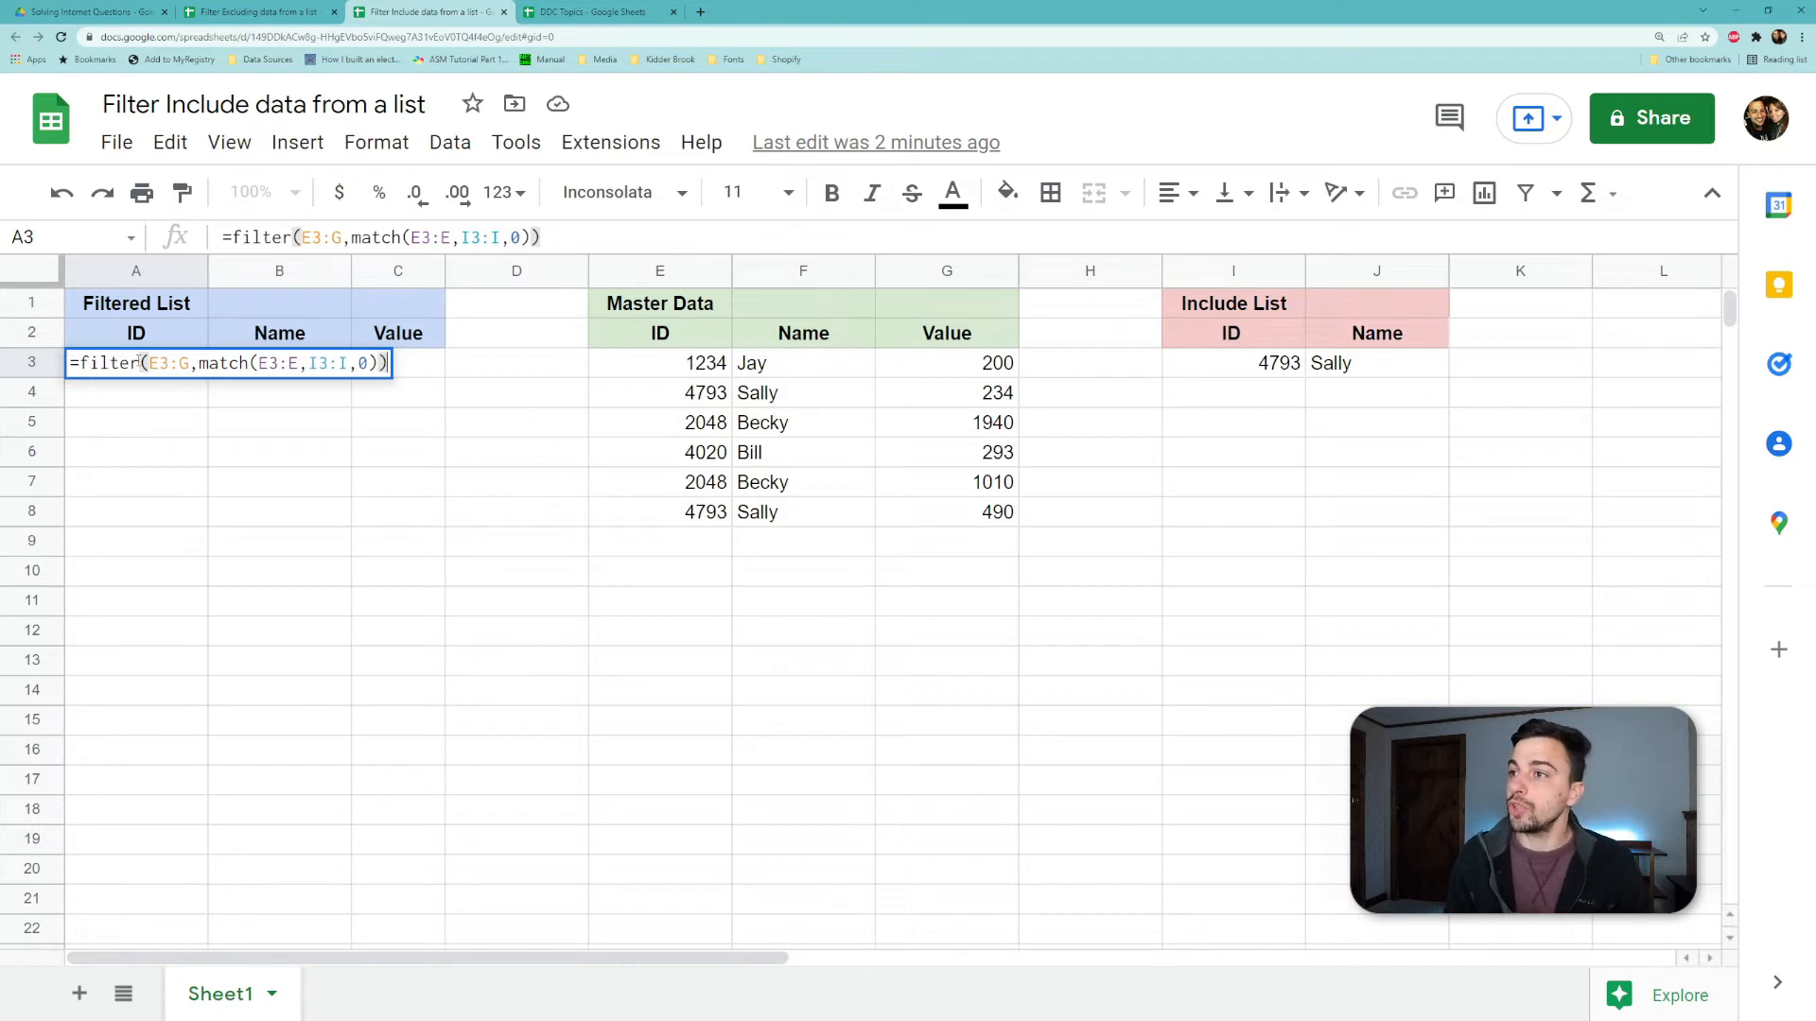
# - Commit the FILTER formula in A3 so the two Sally rows (ID 4793) appear
pyautogui.press('enter')
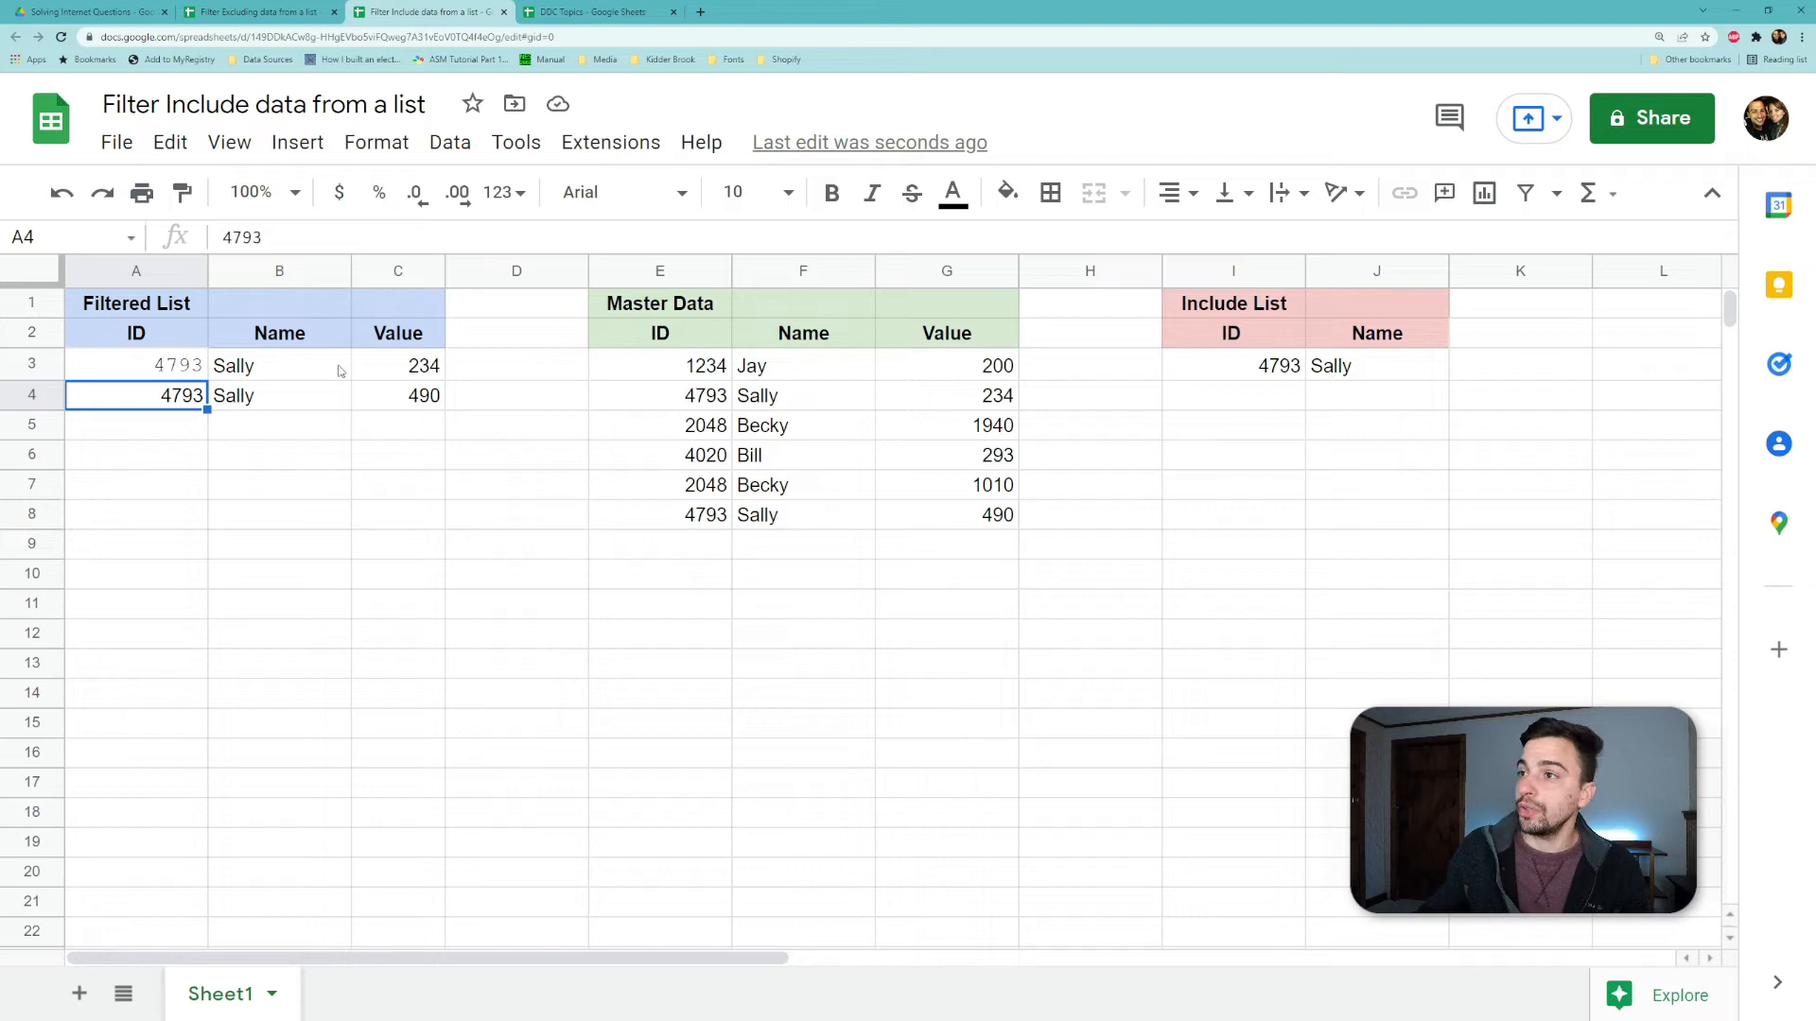
pyautogui.moveTo(745, 420)
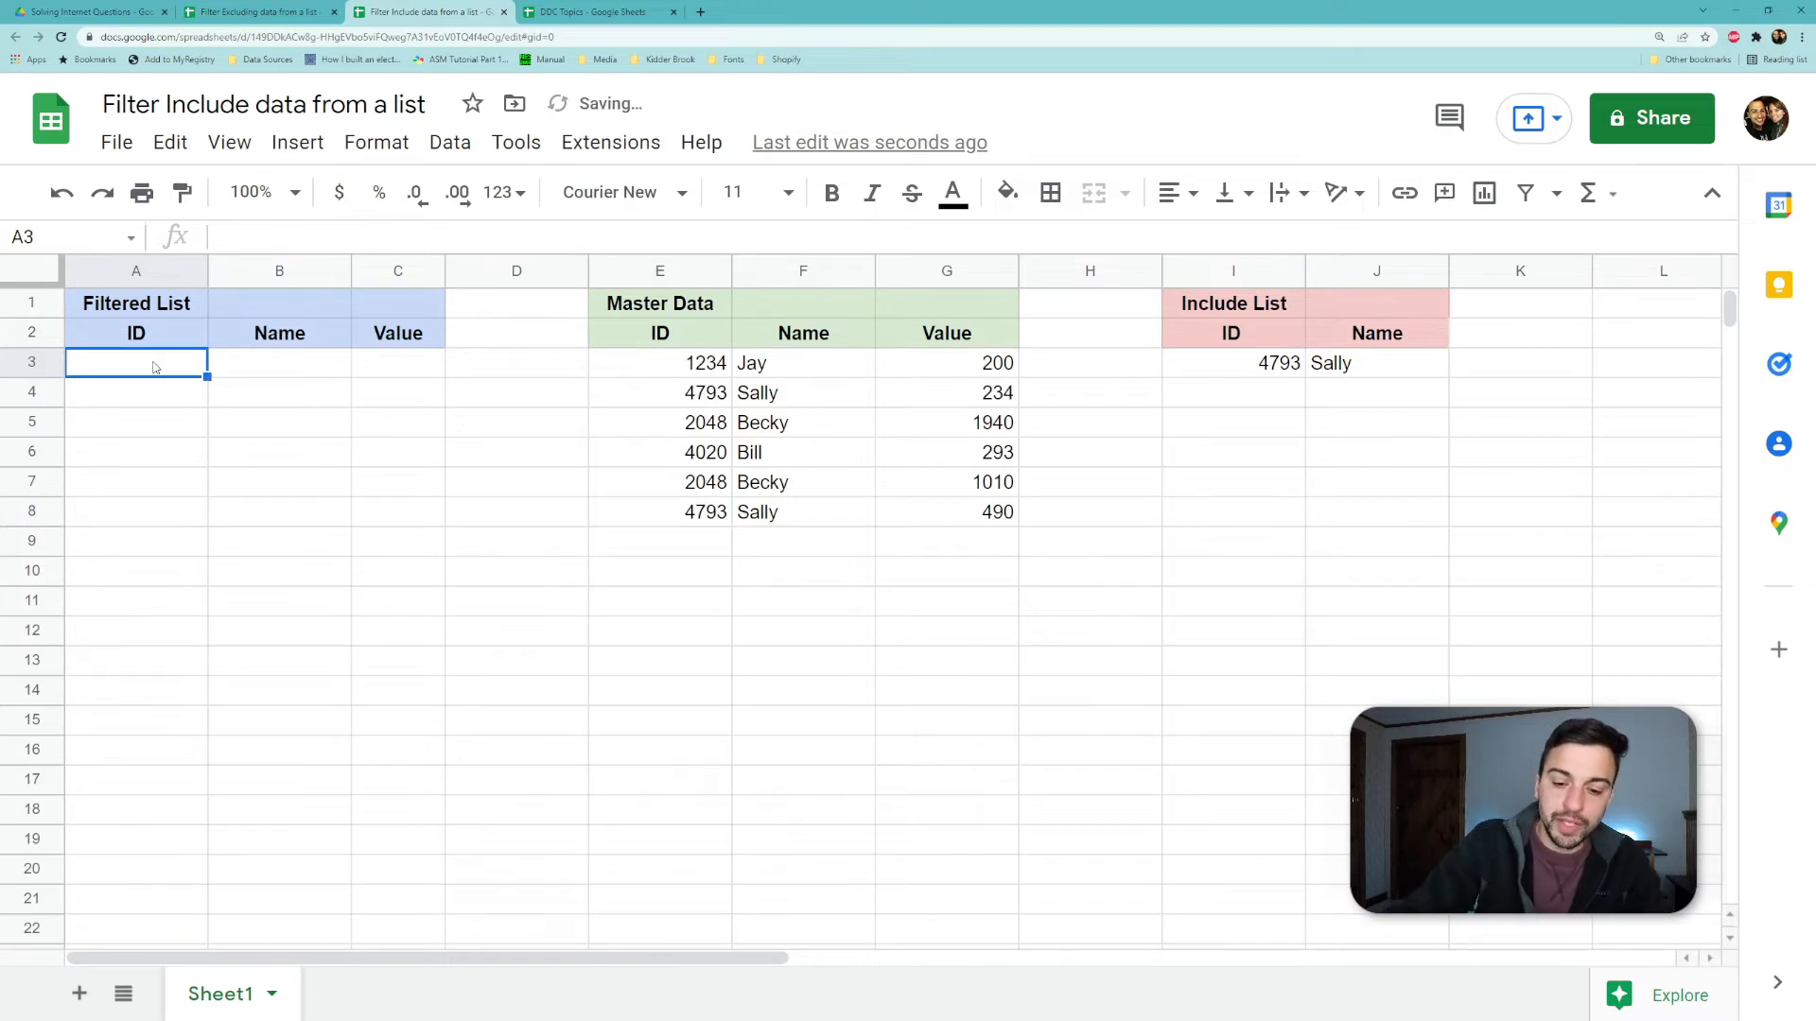
# - Enter =match(E3:E,I3:I,0) in A3, referencing the Master Data ID column; it returns #N/A
pyautogui.write('=match')
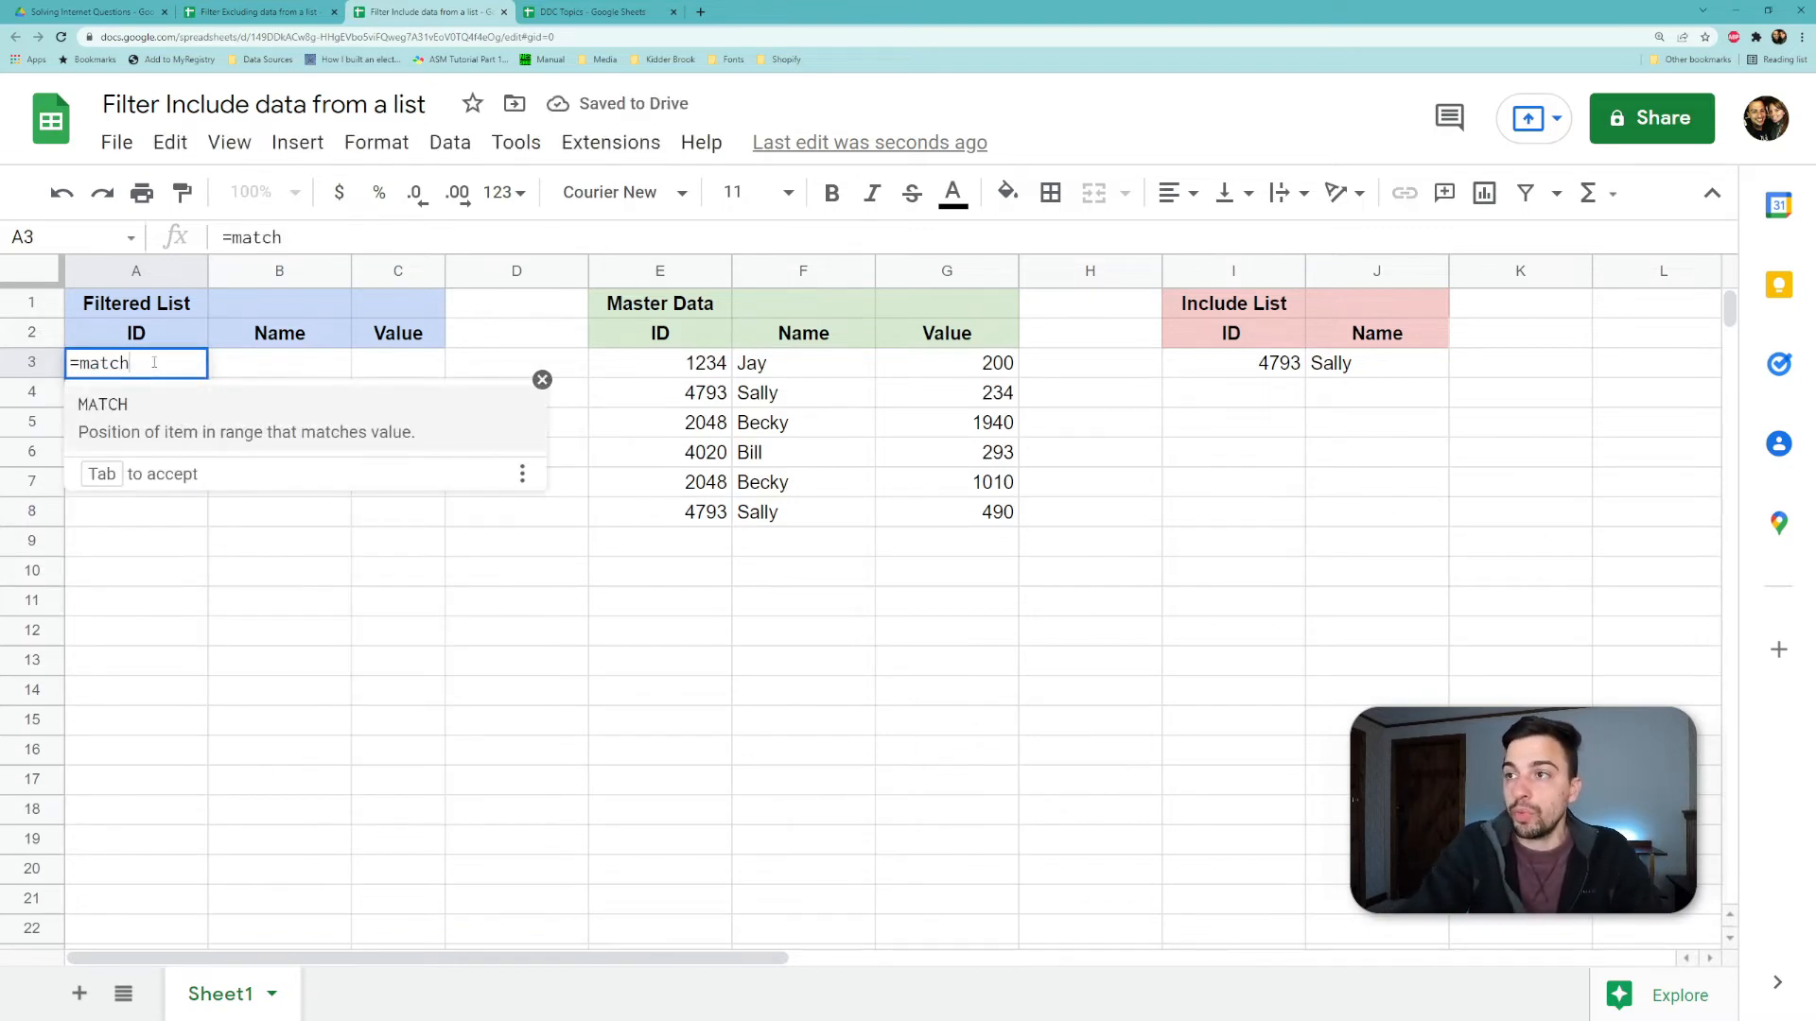
pyautogui.write('(')
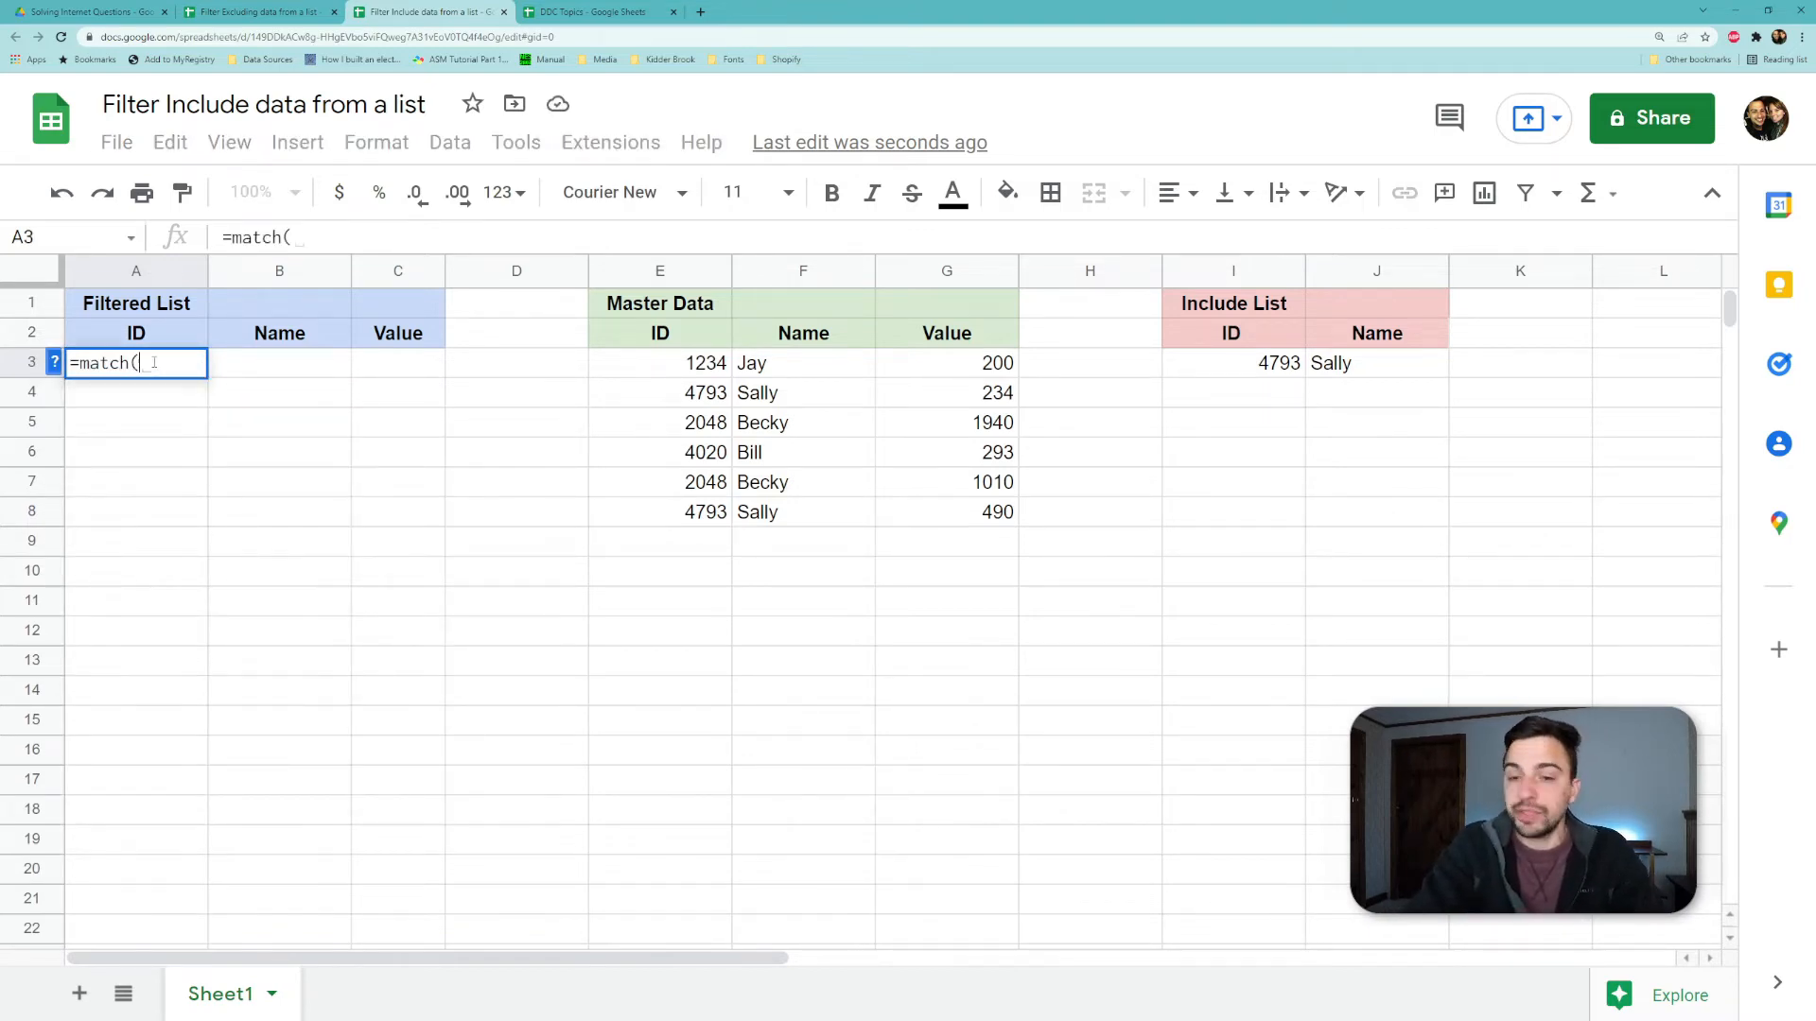
pyautogui.click(658, 363)
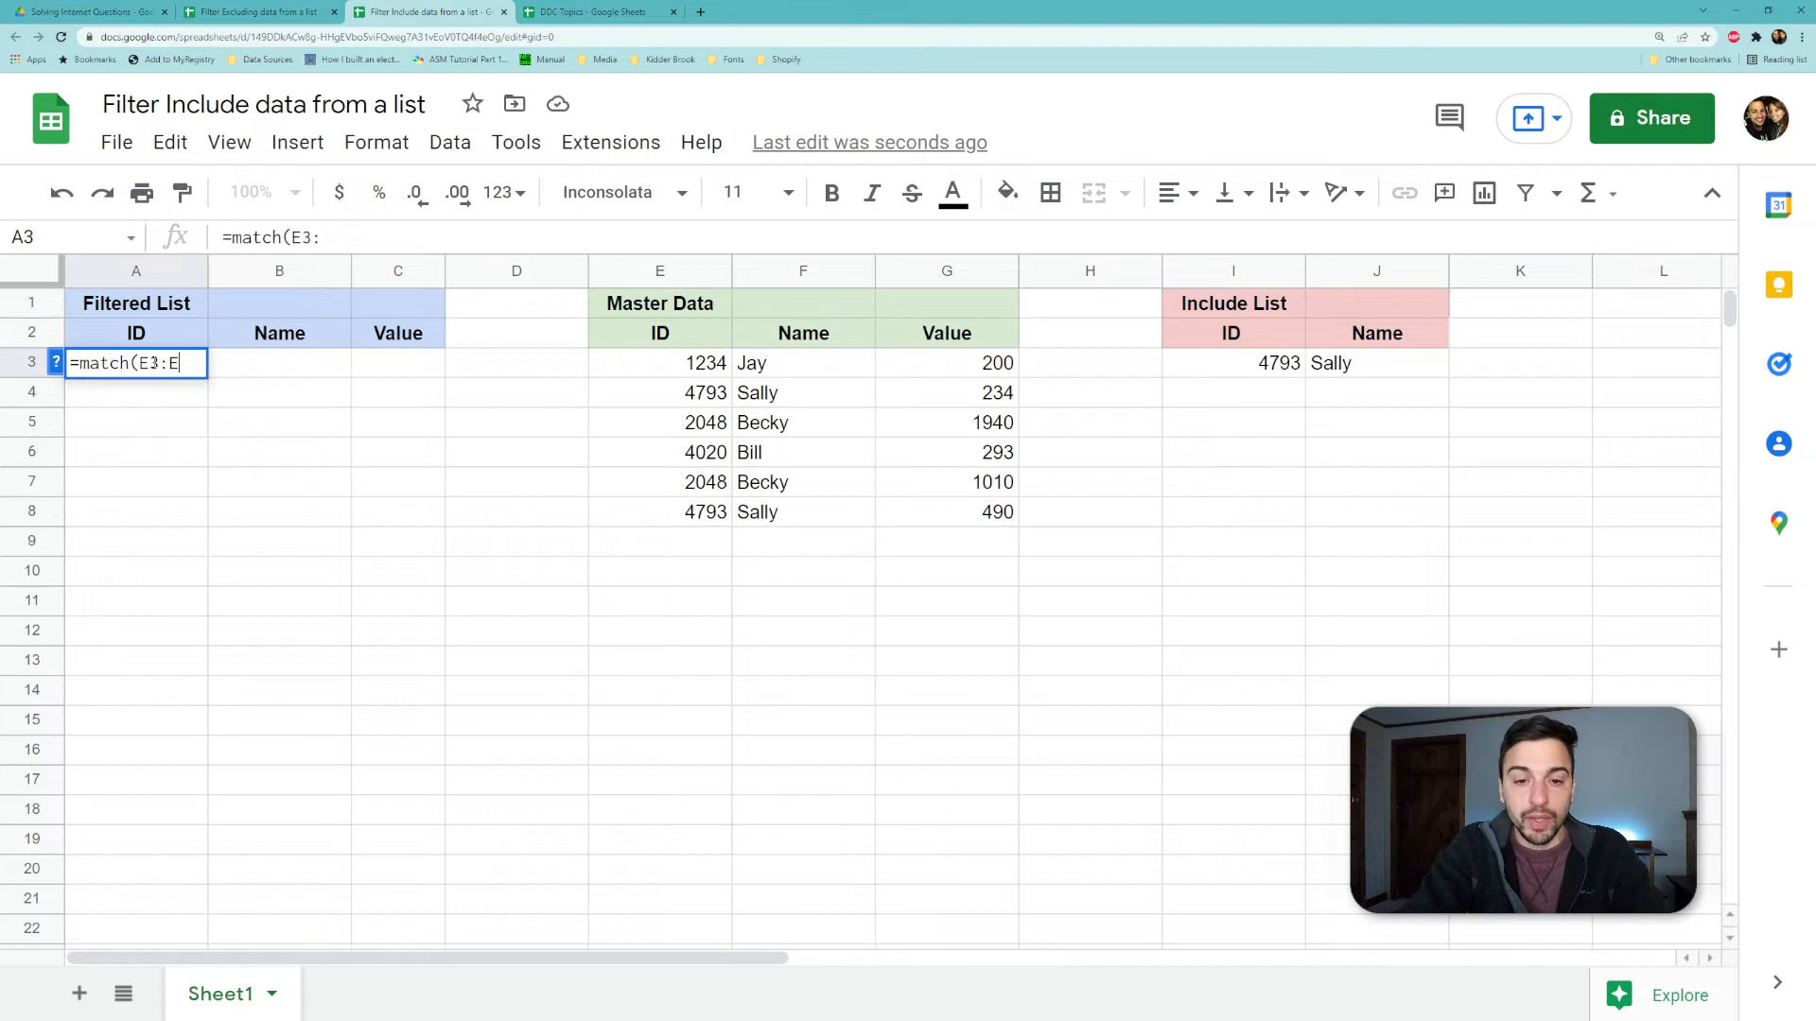
pyautogui.write(',')
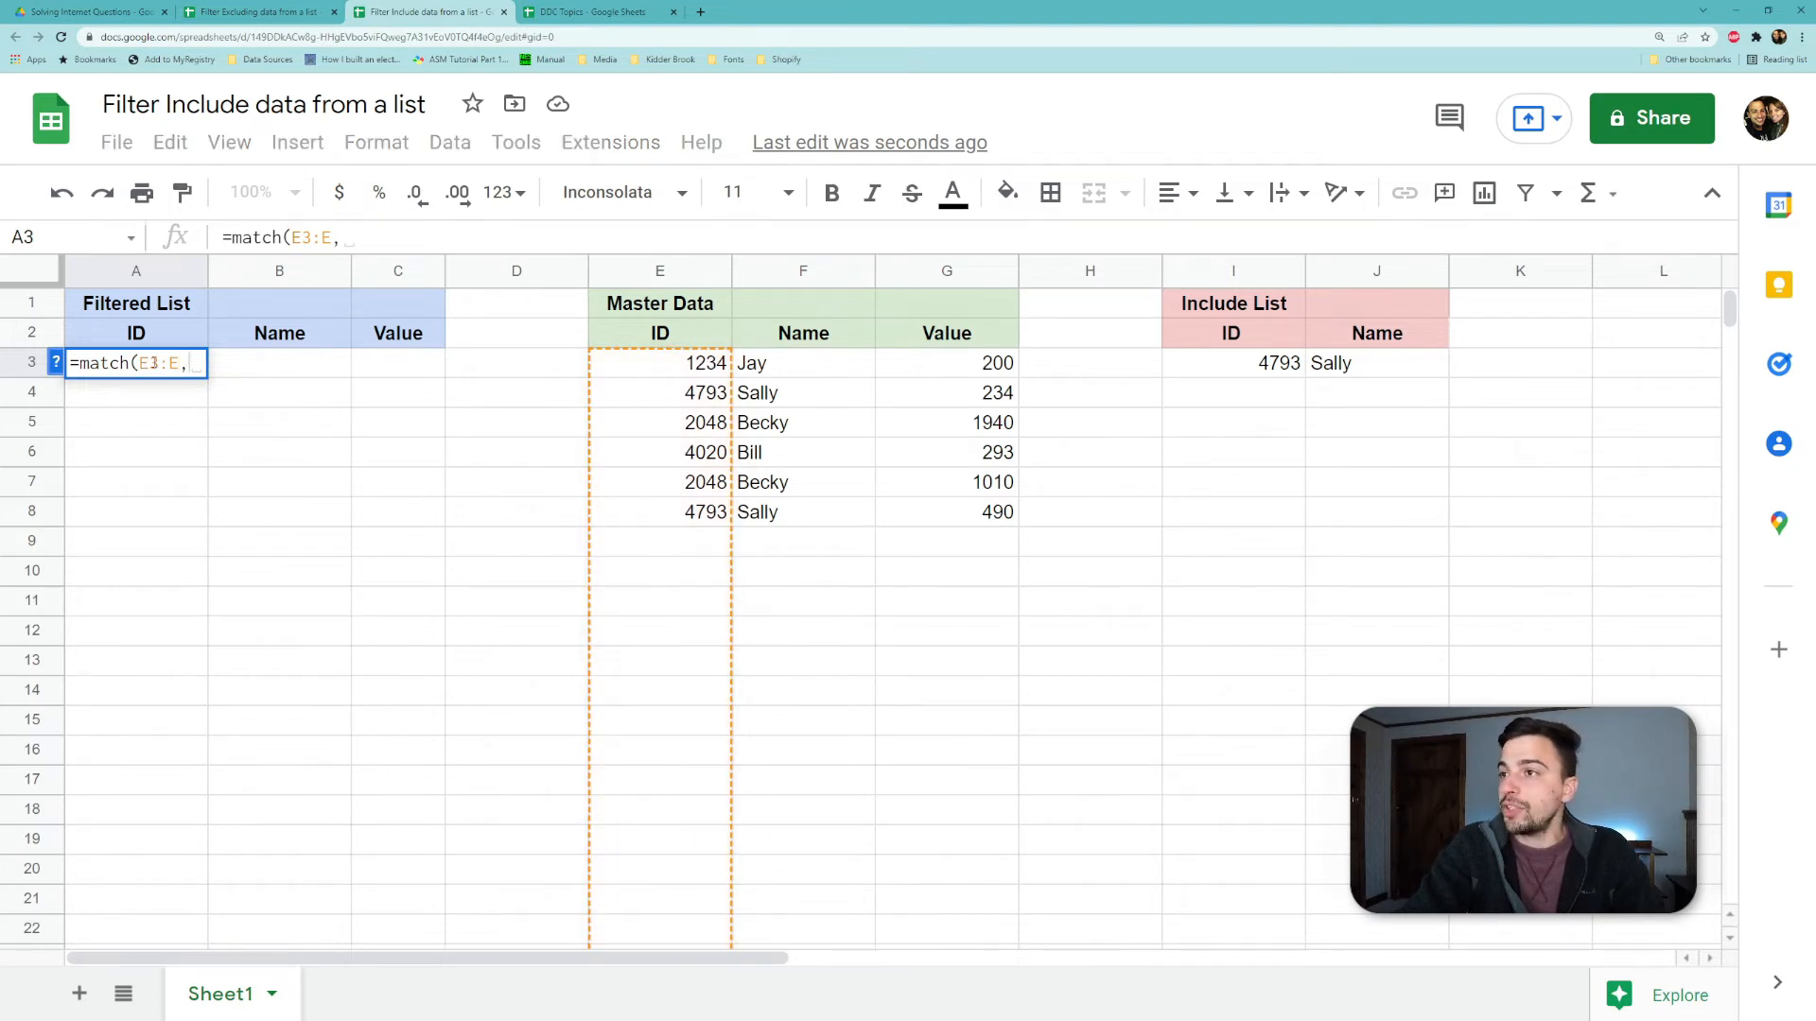
pyautogui.write('I3:I')
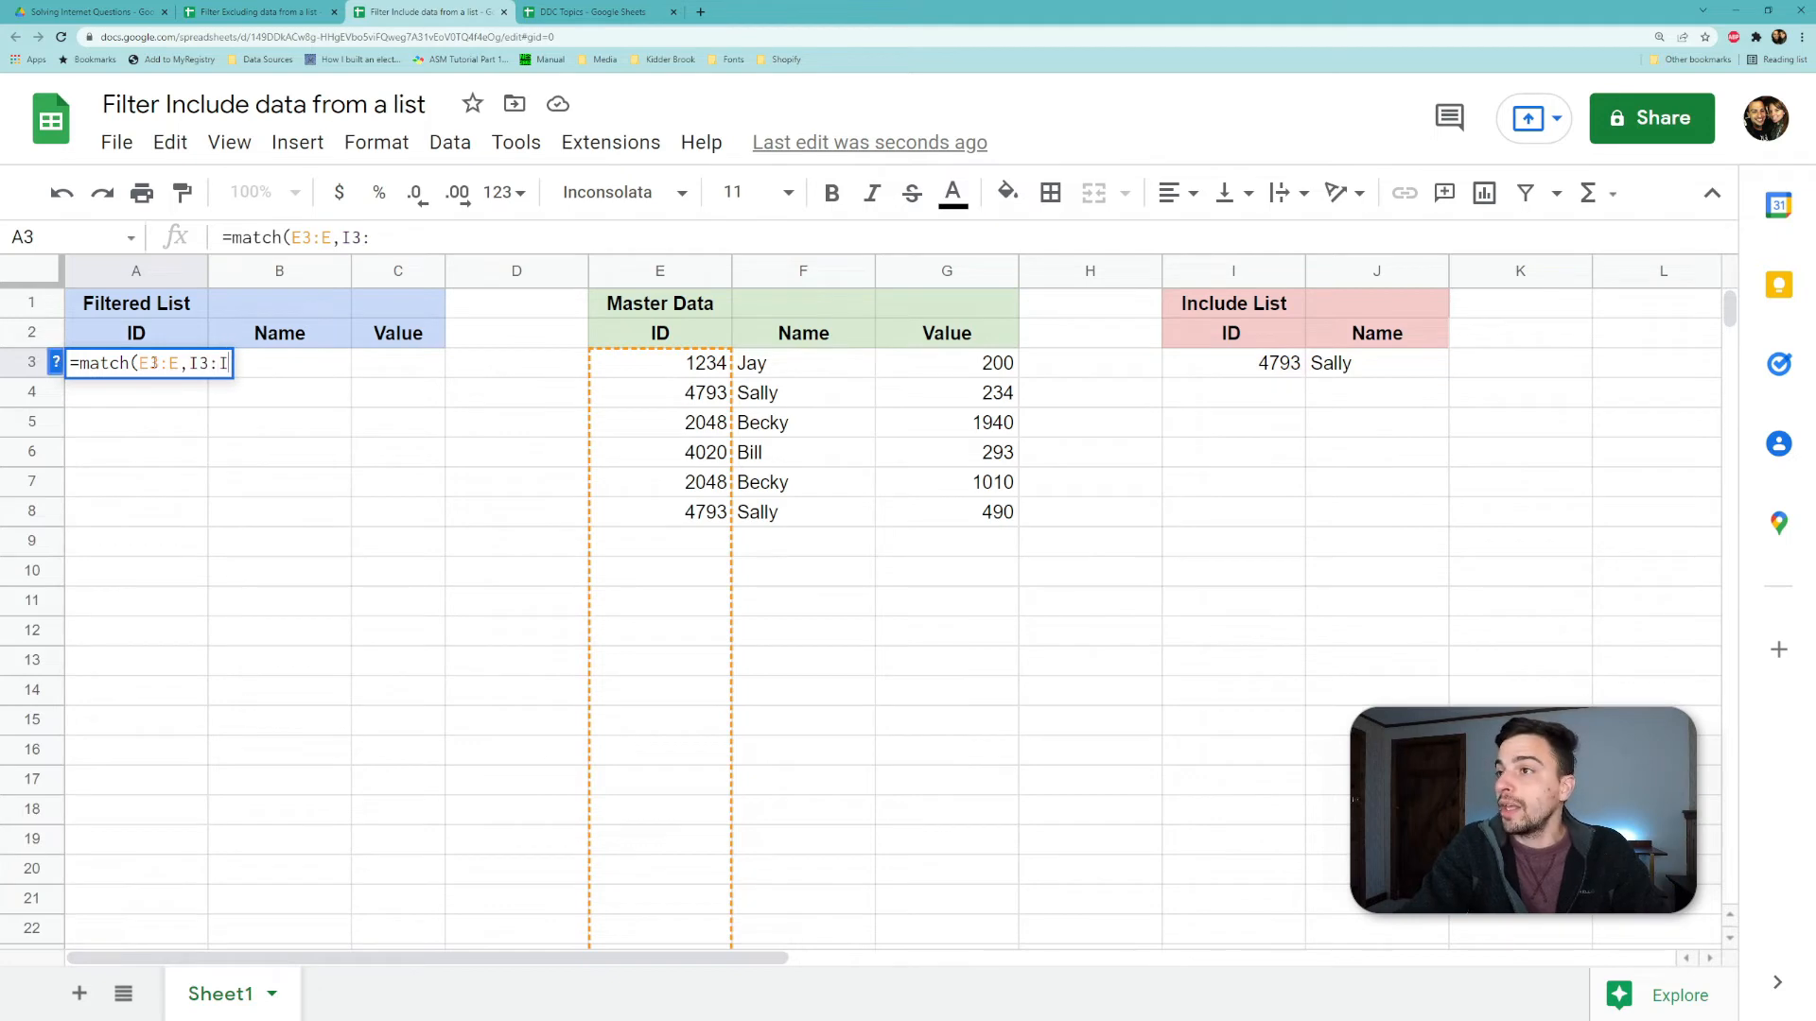
pyautogui.write(',')
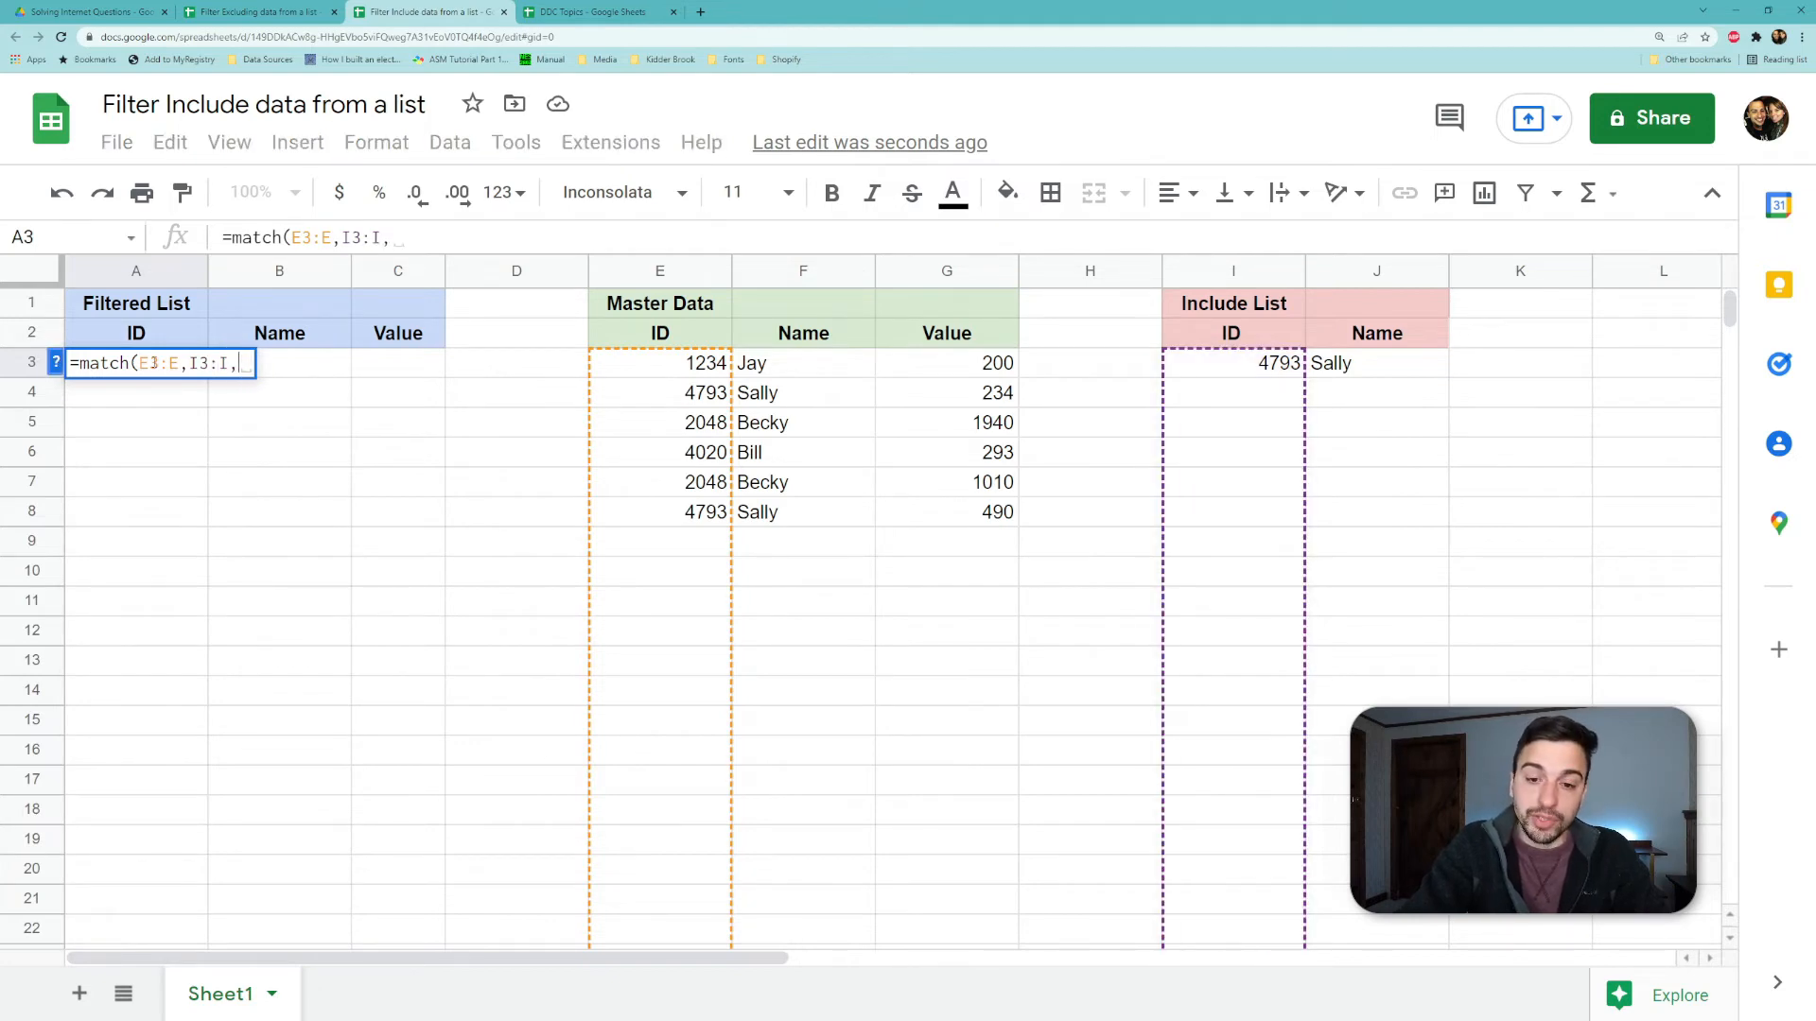
pyautogui.write('0)')
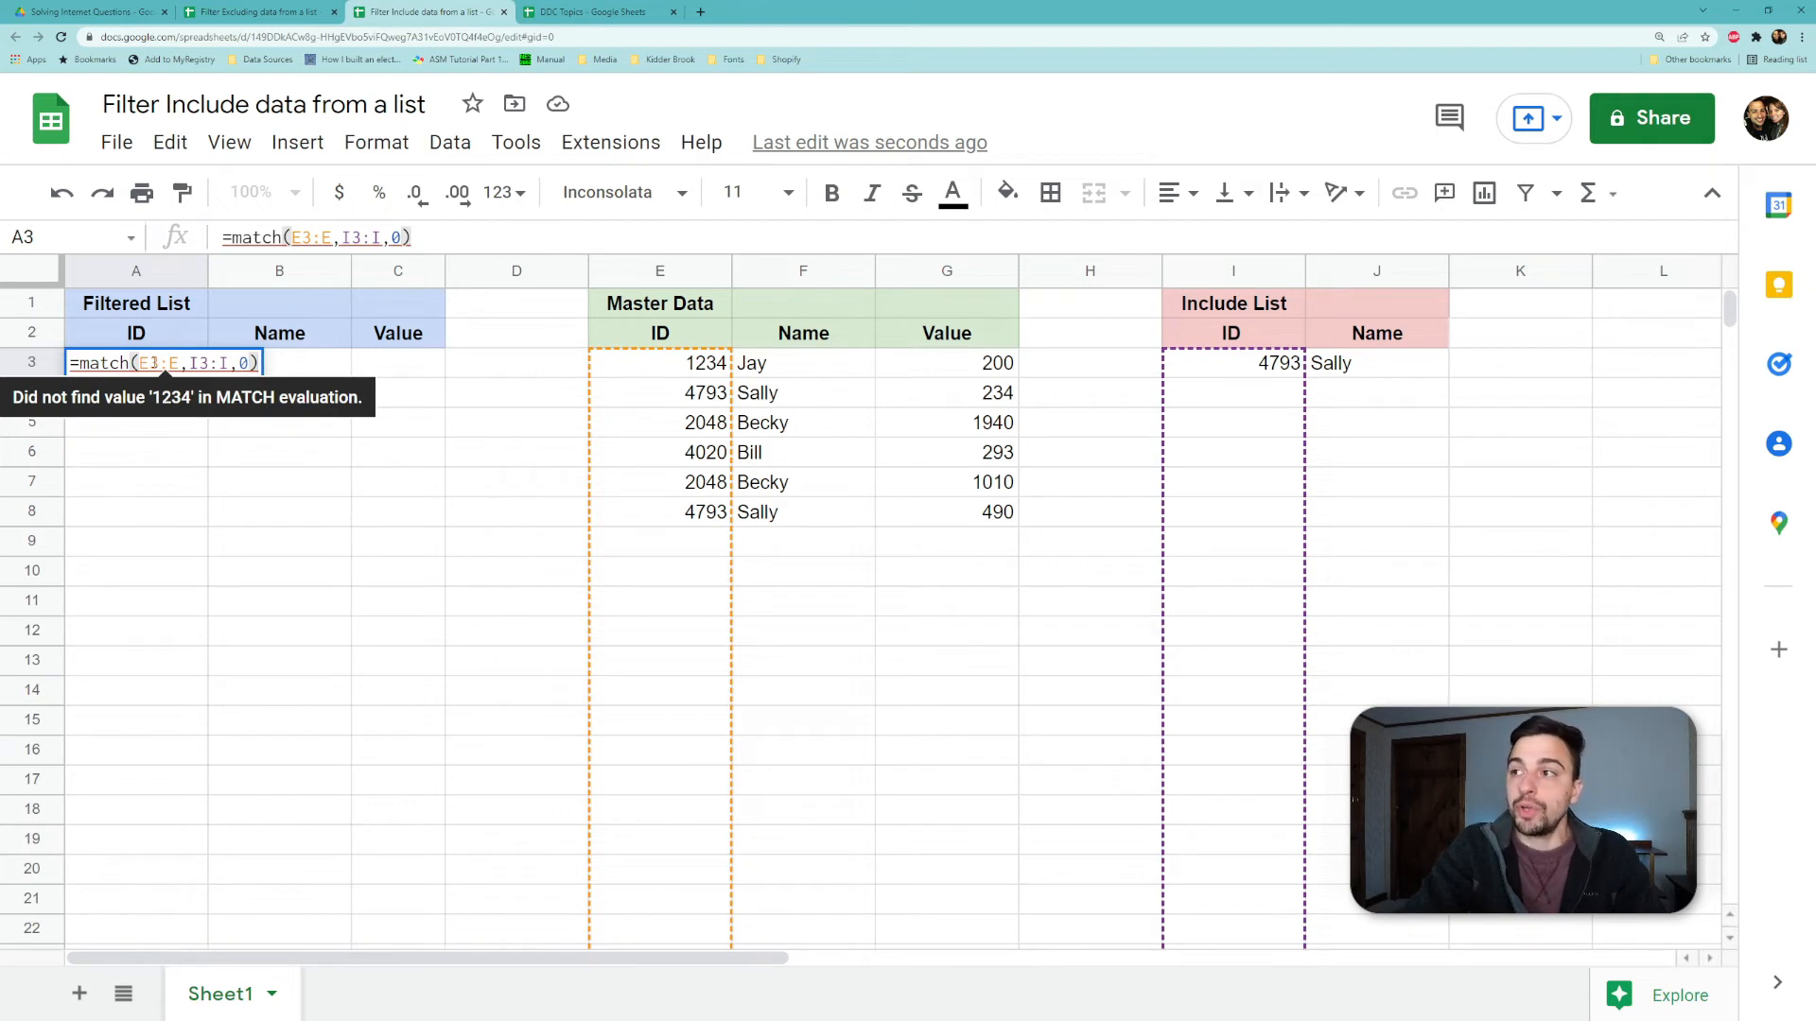
pyautogui.press('enter')
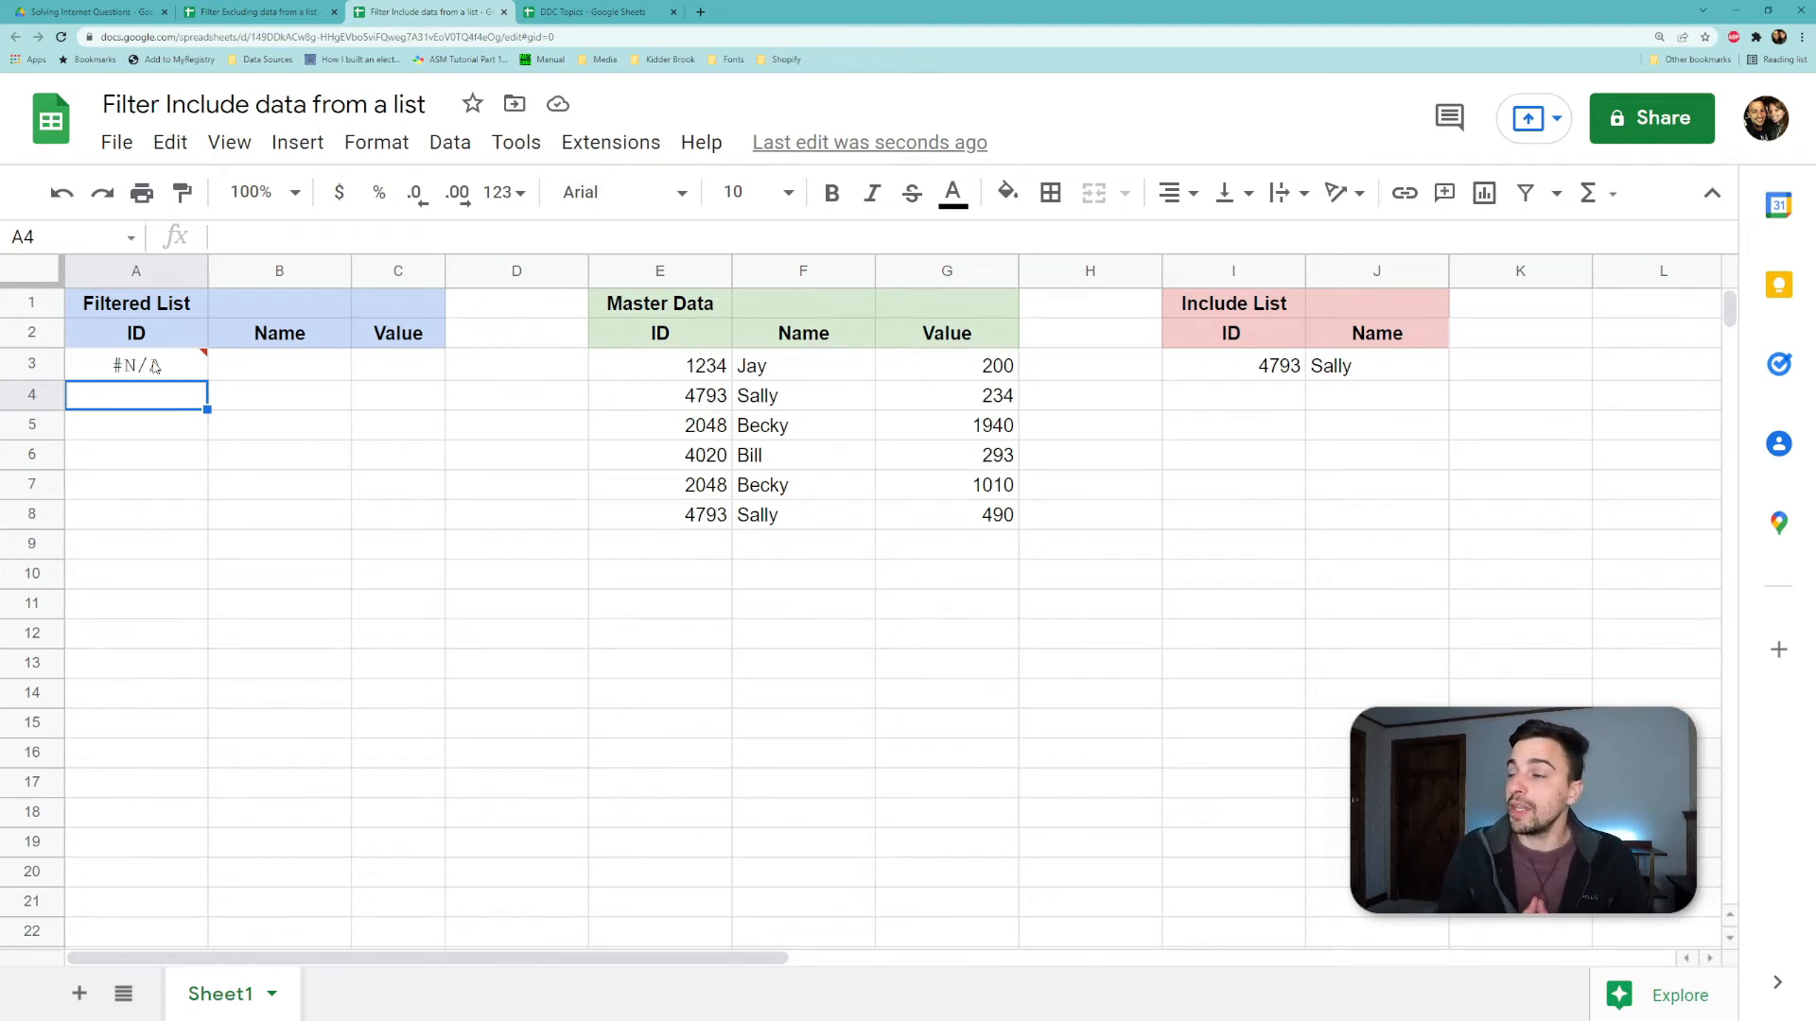
pyautogui.moveTo(794, 376)
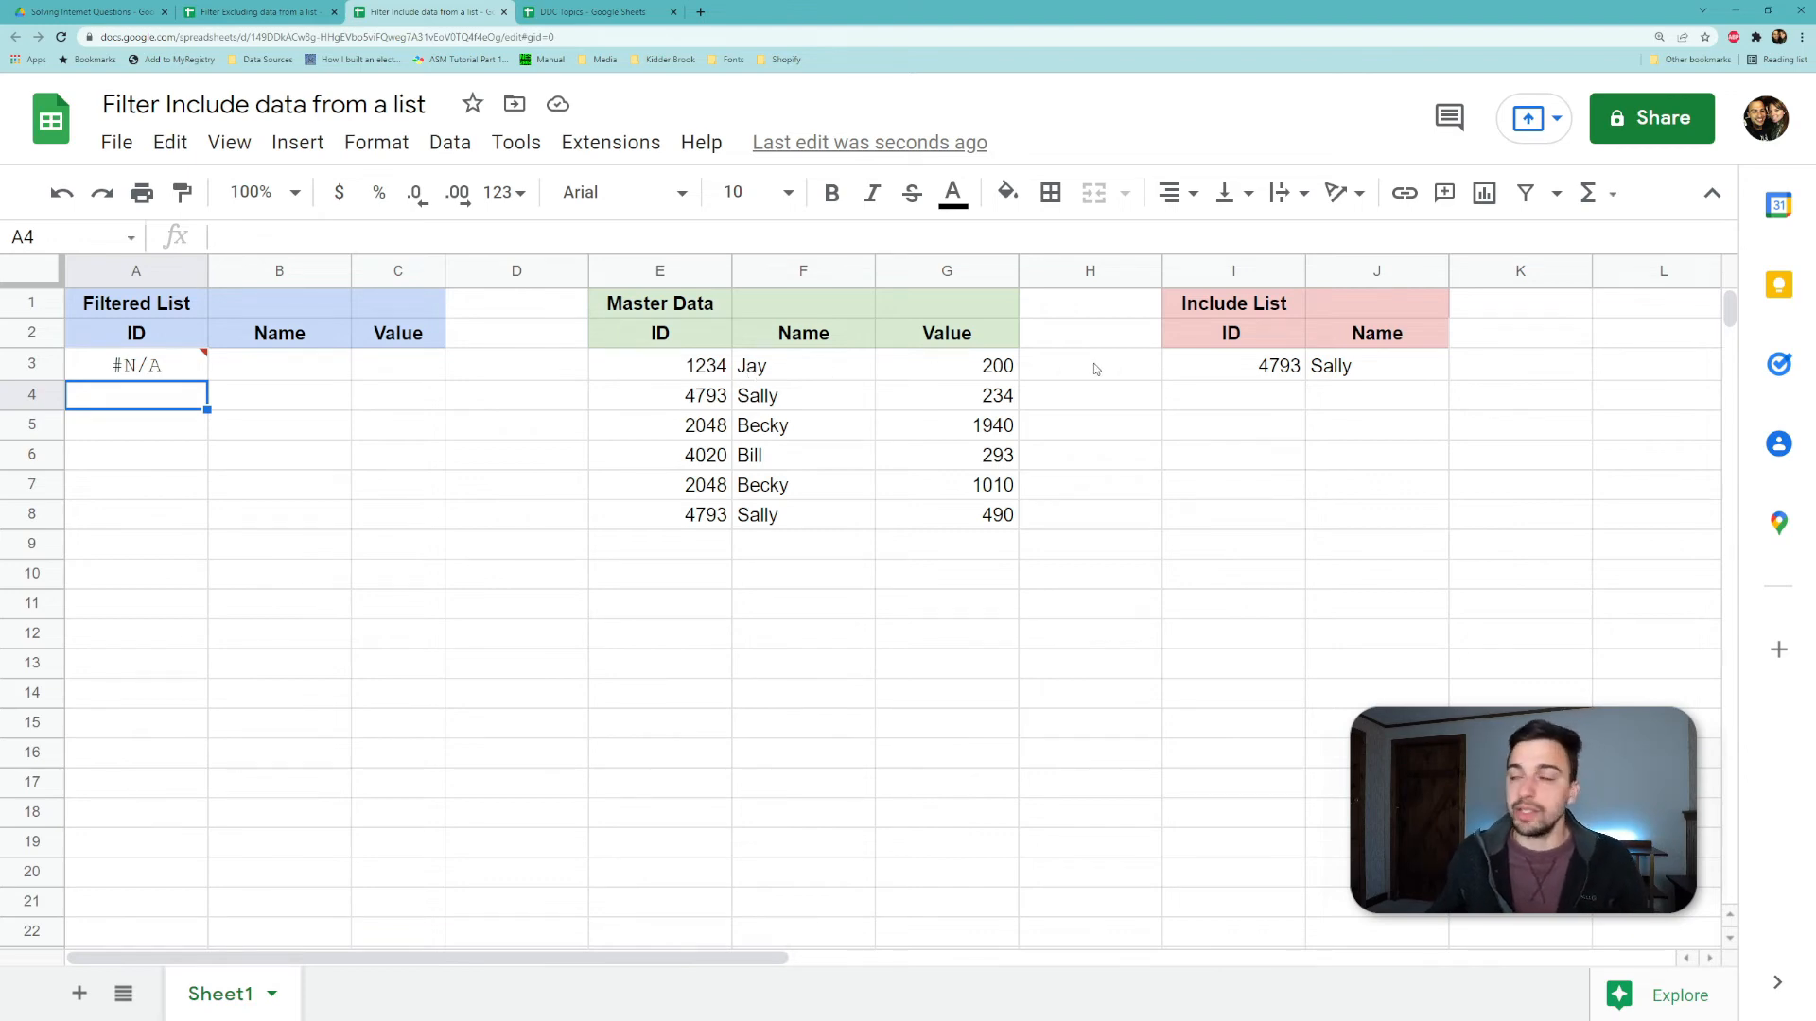
# - Rework A3 into =filter(E3:G,match(E3:E,I3:I,0)) so both Sally rows (234, 490) return
pyautogui.click(136, 365)
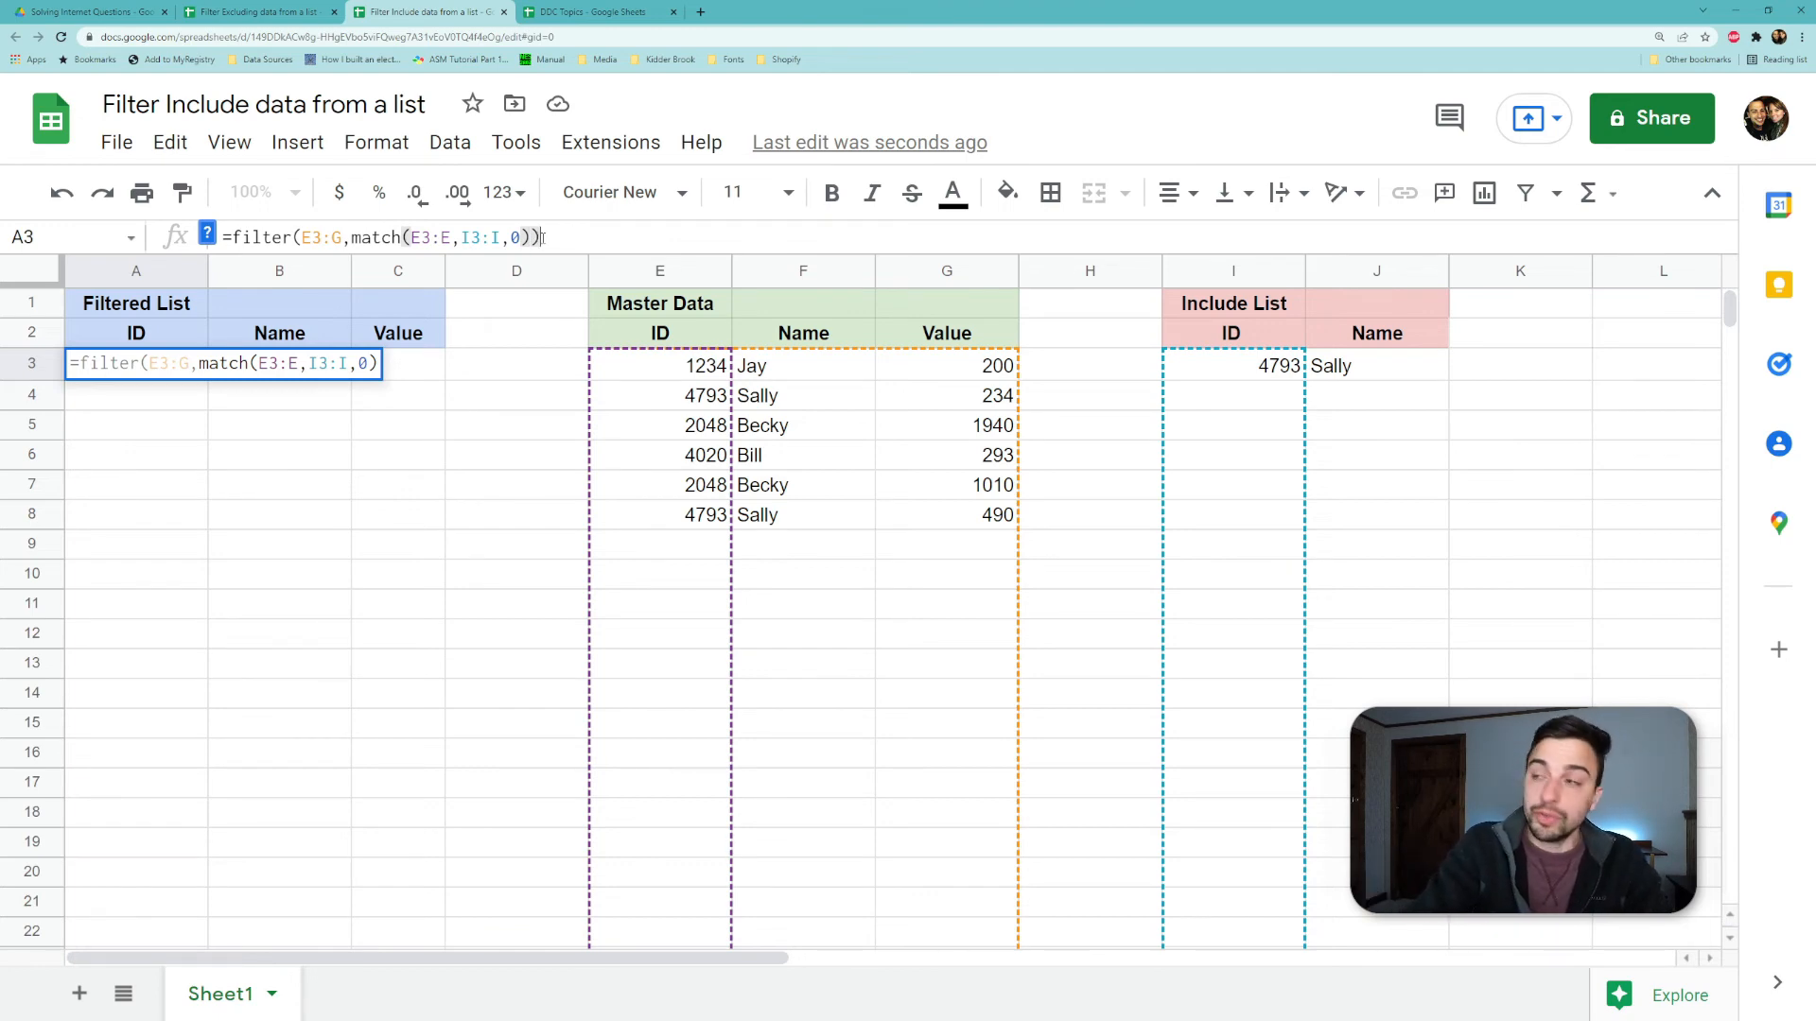
pyautogui.press('enter')
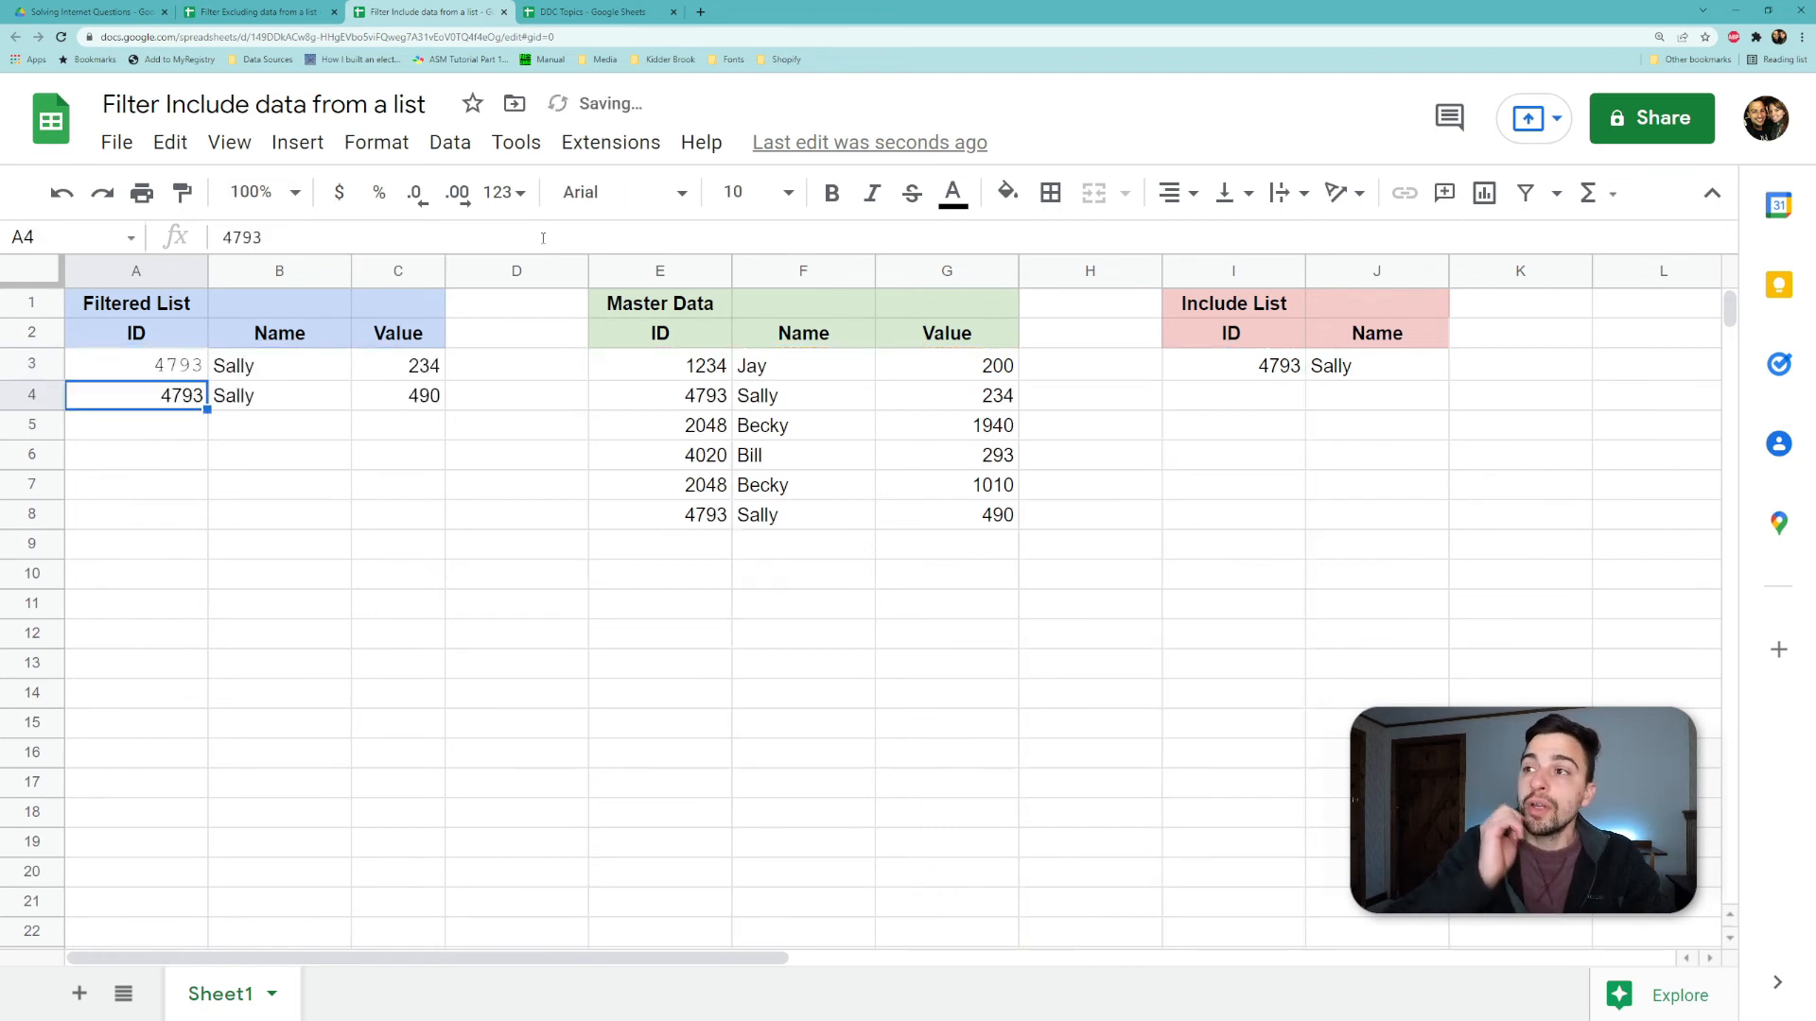